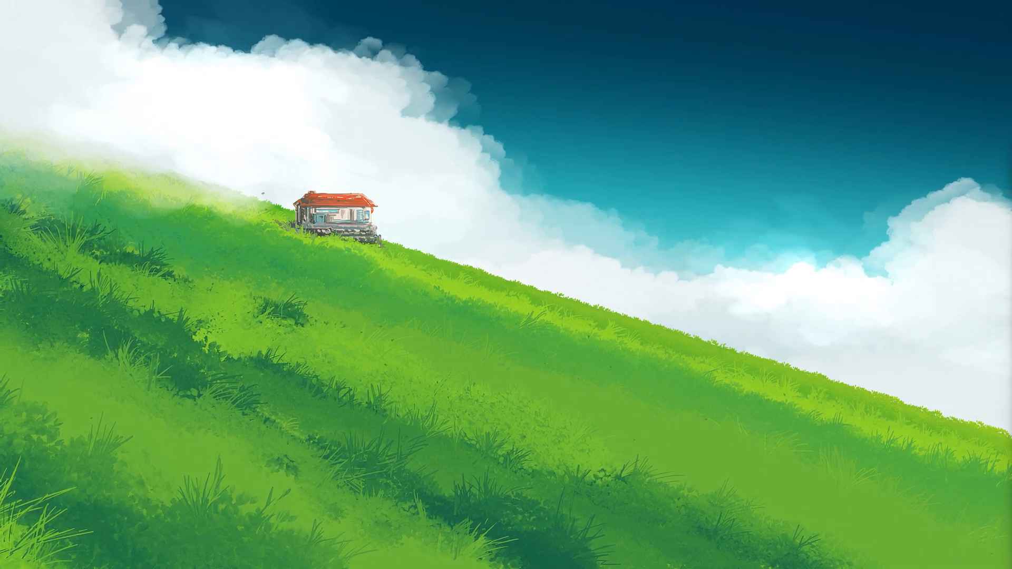
Search for 'cmd' and run Command Prompt as administrator.
{"action": "left_click", "coordinate": [363, 557]}
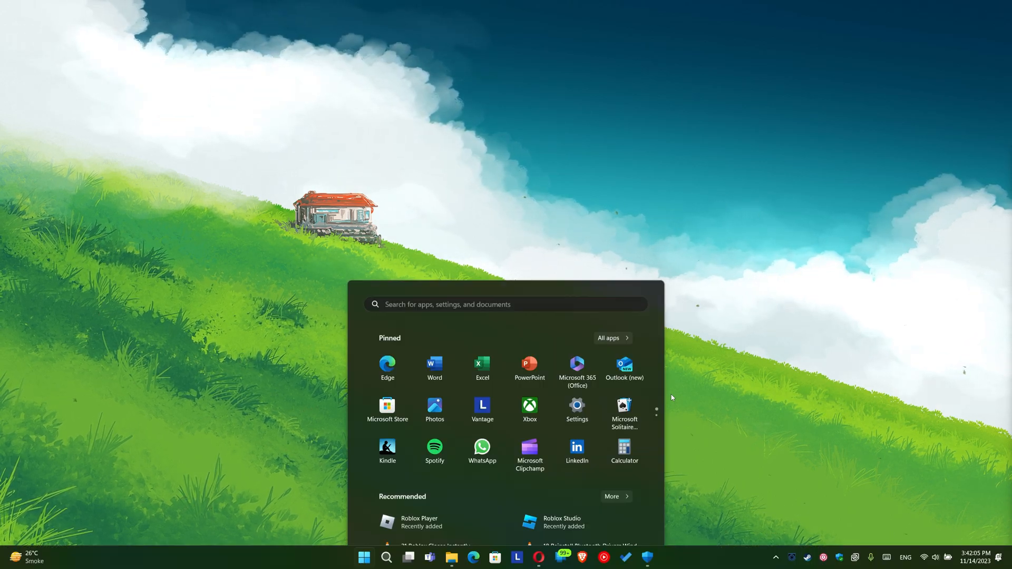
{"action": "left_click", "coordinate": [627, 523]}
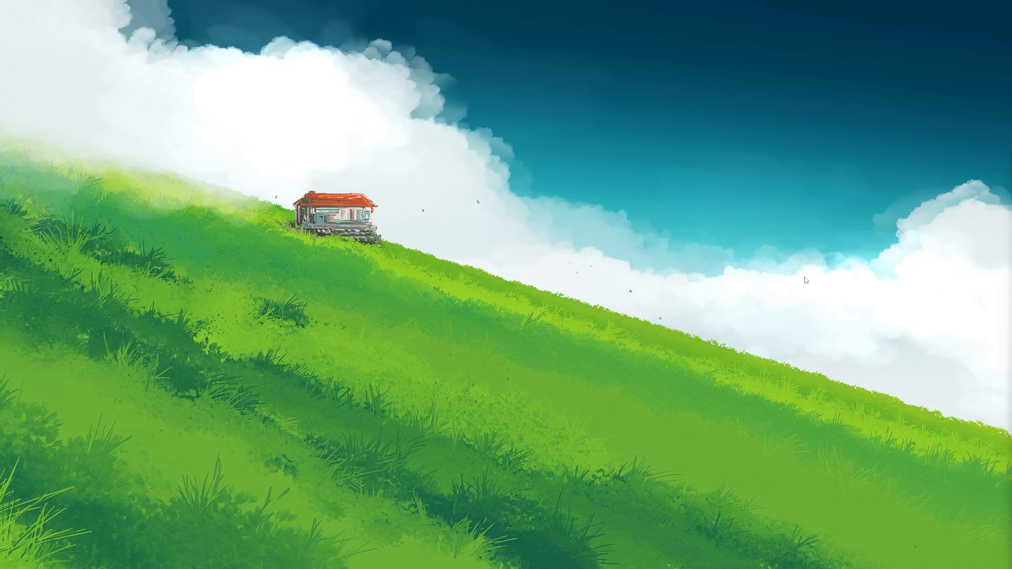
{"action": "type", "text": "cmd"}
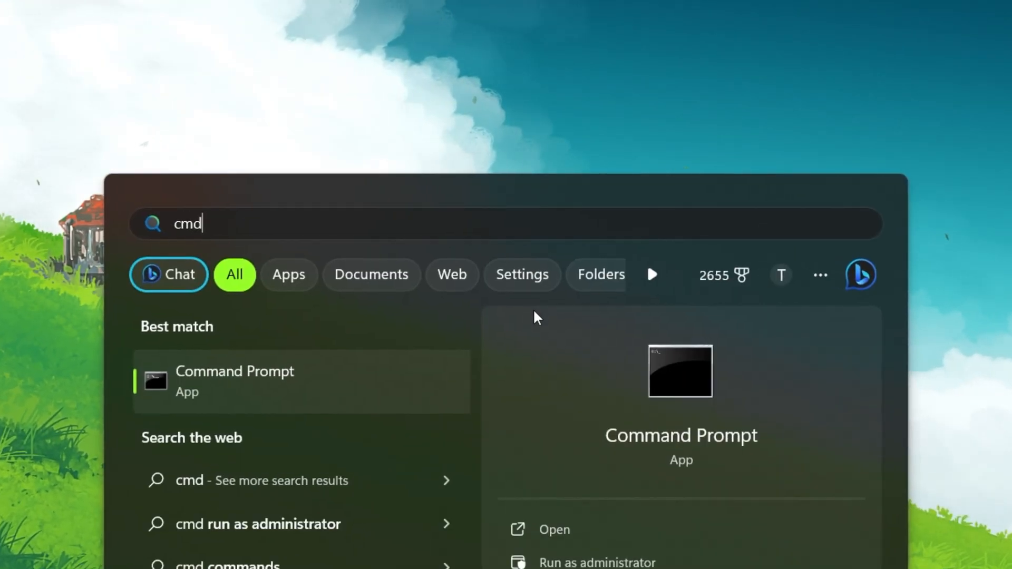
{"action": "right_click", "coordinate": [234, 380]}
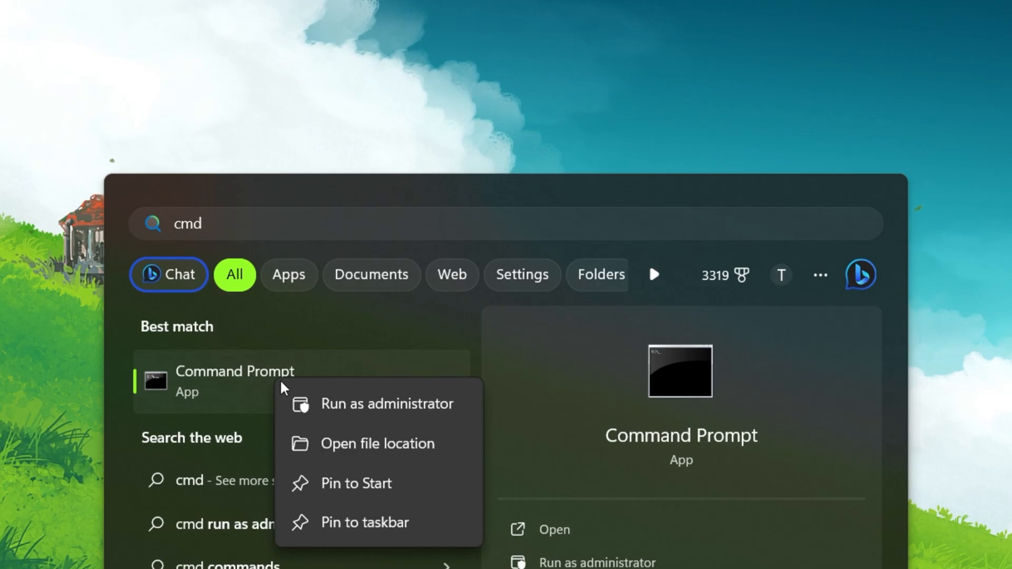
{"action": "left_click", "coordinate": [387, 404]}
{"action": "type", "text": "w"}
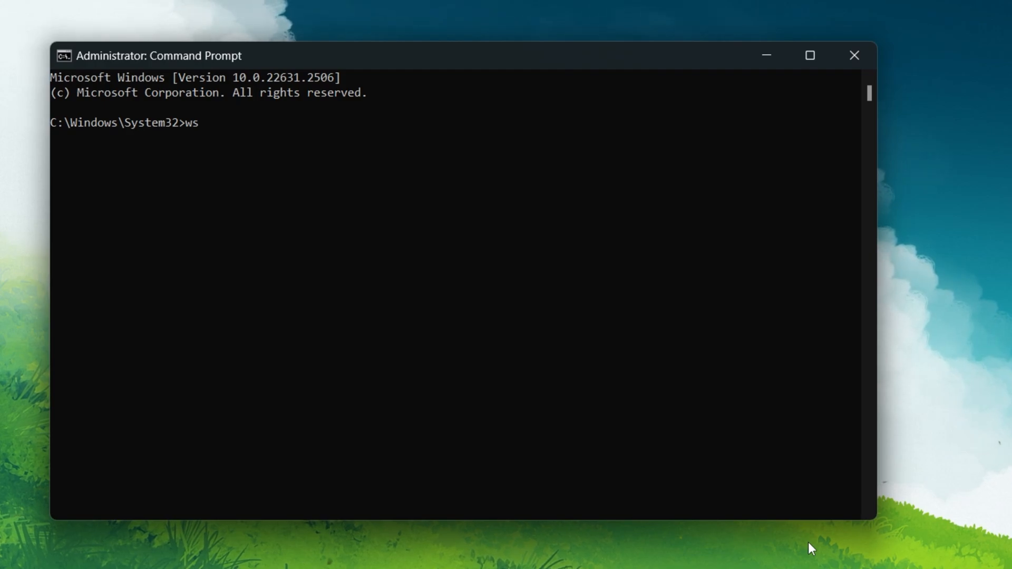
Run sfc /scannow in the elevated Command Prompt.
{"action": "type", "text": "sfc/sd"}
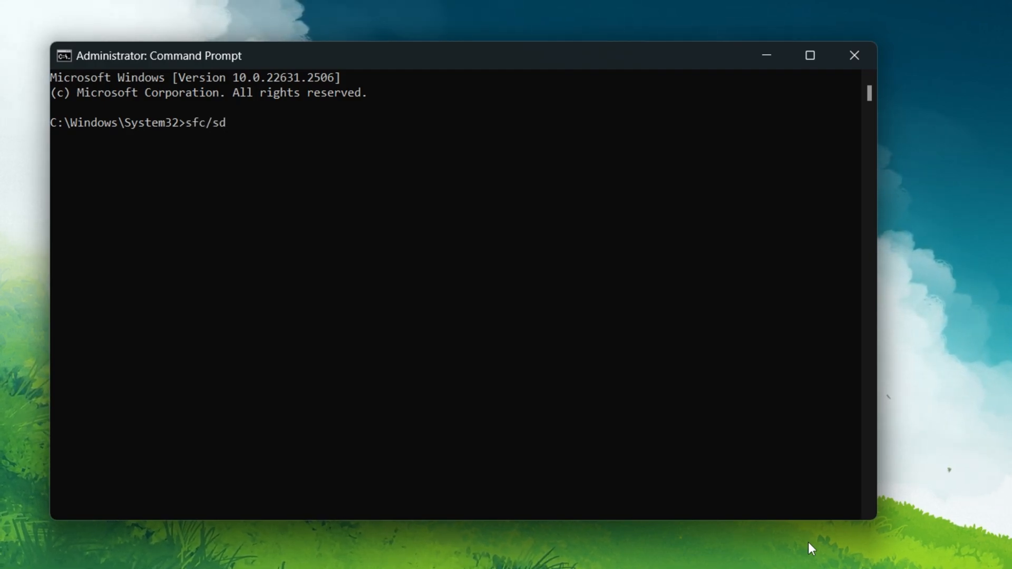
{"action": "type", "text": "cannow"}
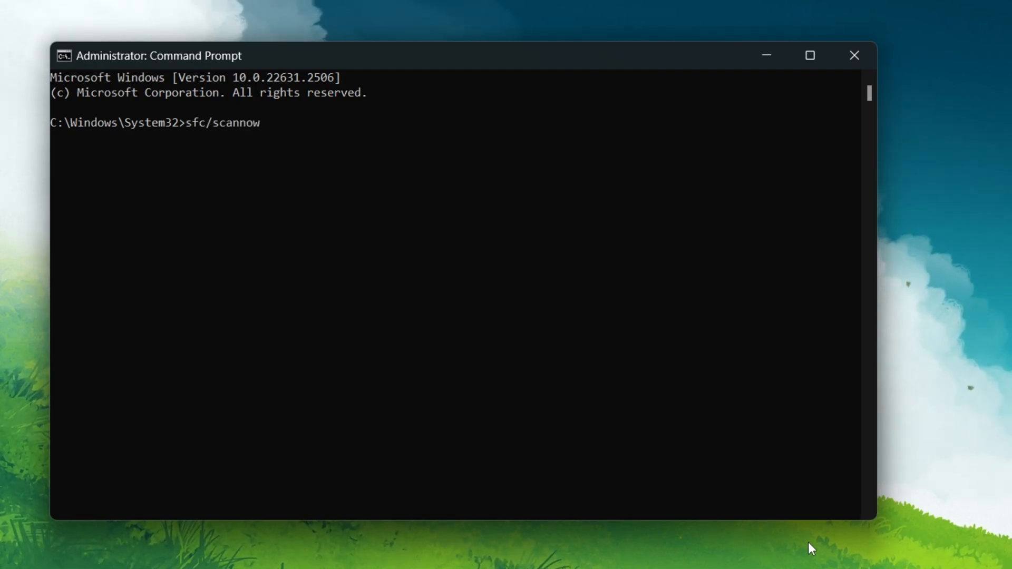
{"action": "key", "text": "Enter"}
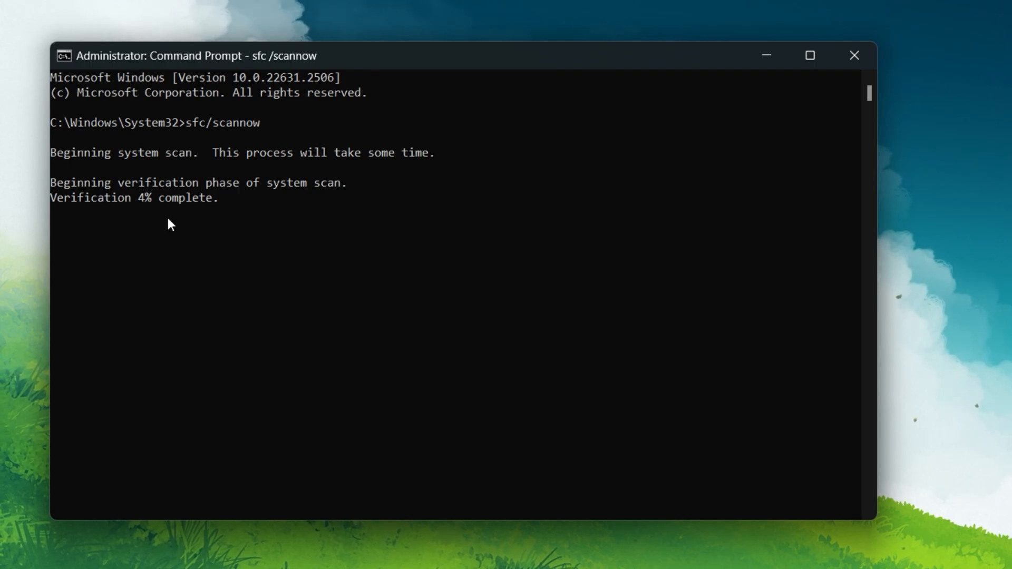
{"action": "mouse_move", "coordinate": [233, 242]}
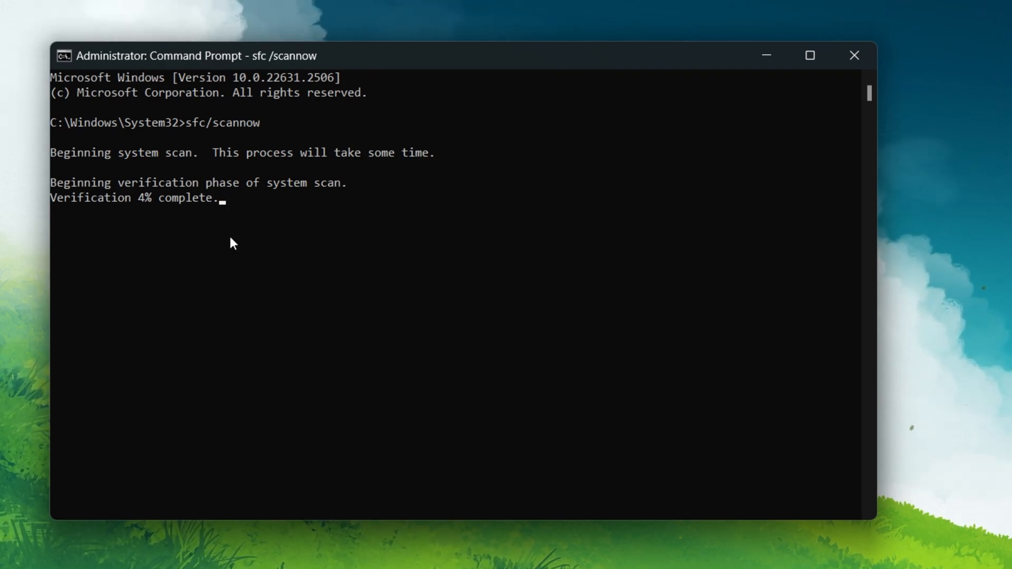
{"action": "mouse_move", "coordinate": [307, 279]}
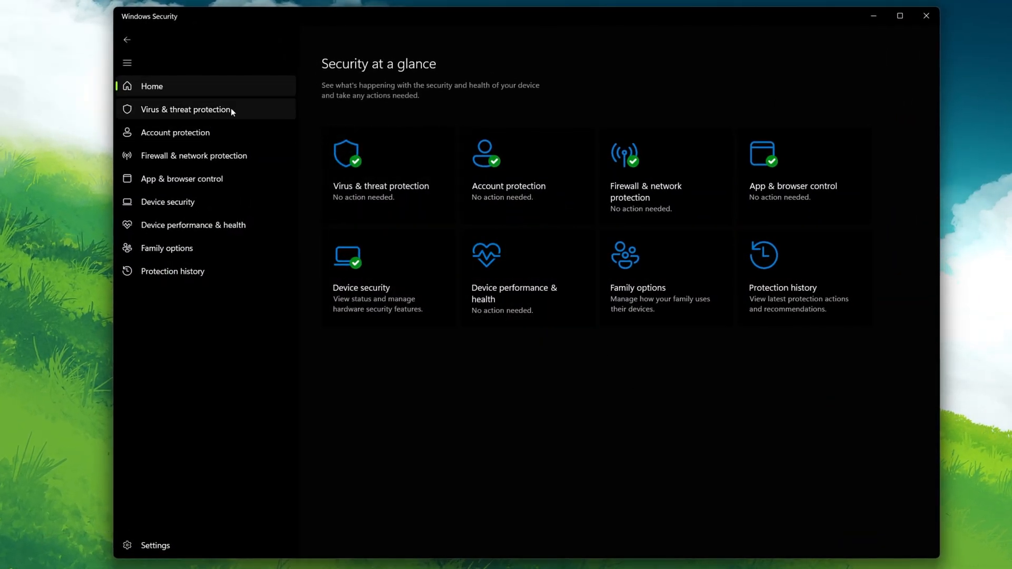
{"action": "mouse_move", "coordinate": [493, 92]}
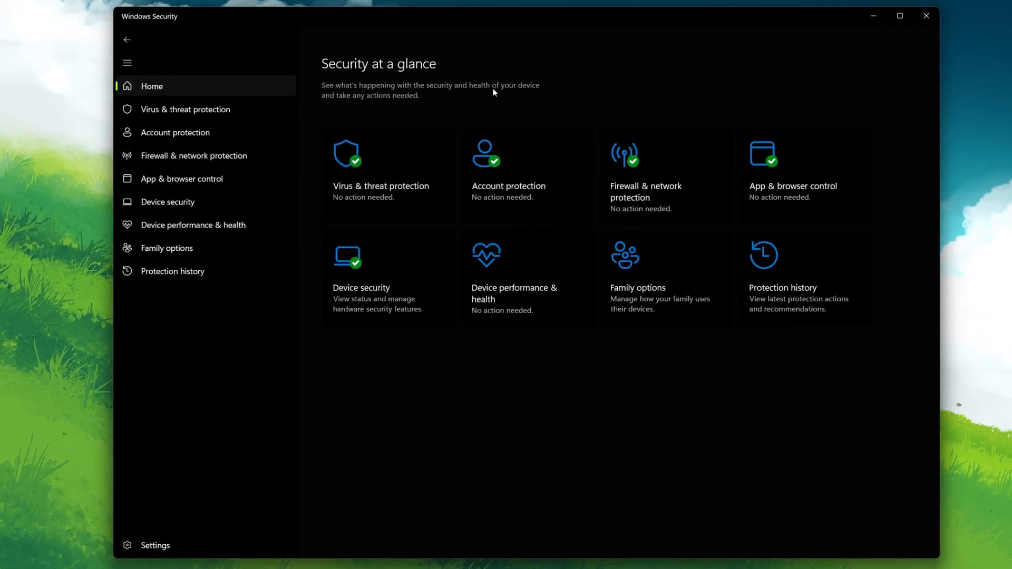
Check real-time protection settings and the Public network firewall status in Windows Security.
{"action": "left_click", "coordinate": [185, 109]}
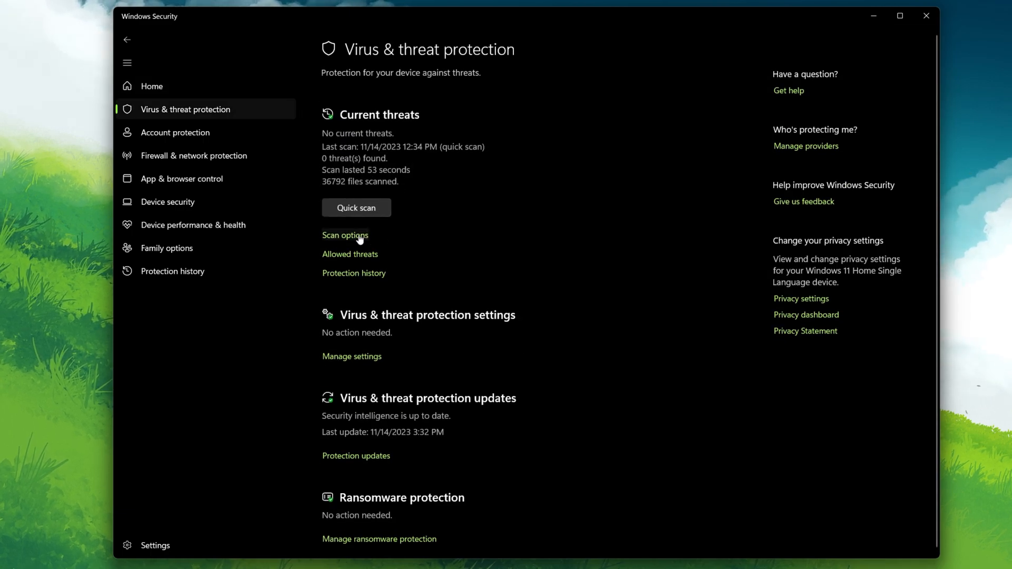
{"action": "mouse_move", "coordinate": [352, 356]}
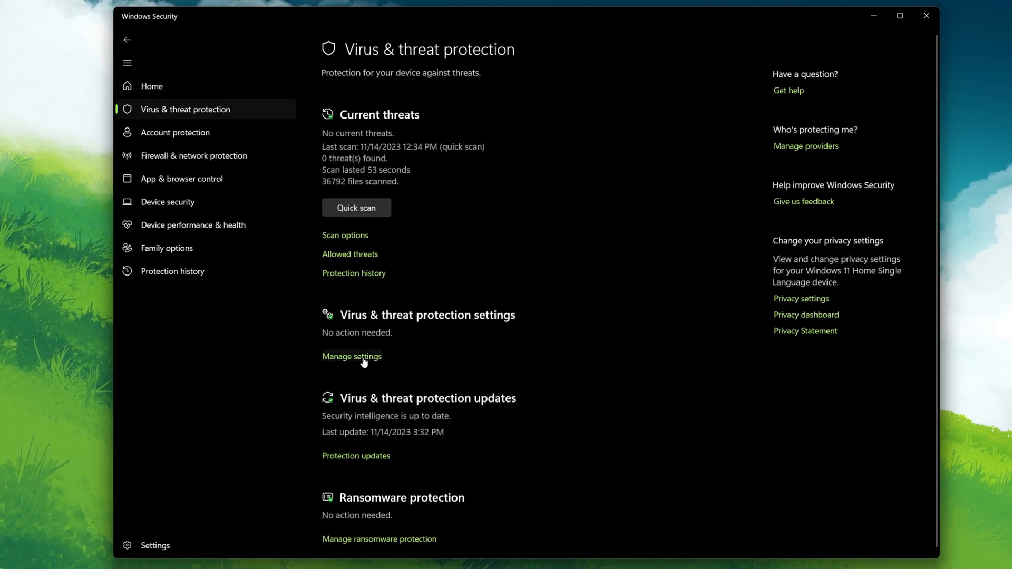
{"action": "left_click", "coordinate": [351, 356]}
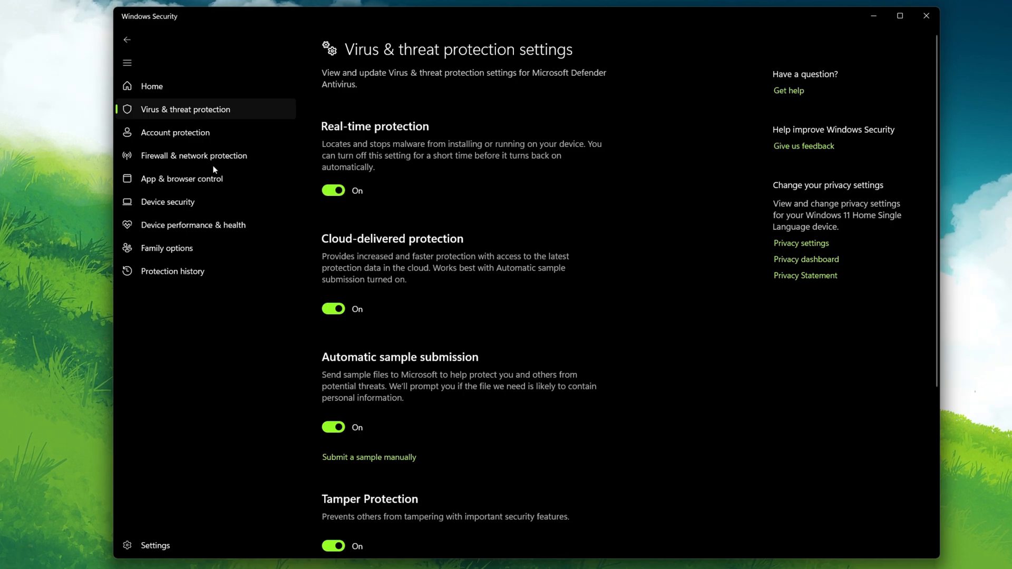
{"action": "left_click", "coordinate": [194, 156]}
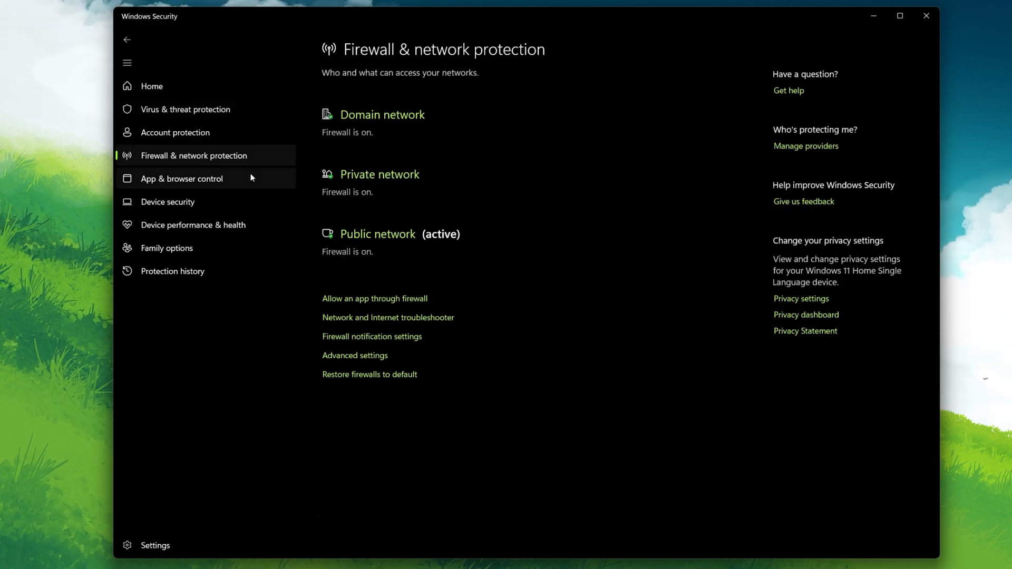
{"action": "left_click", "coordinate": [377, 234]}
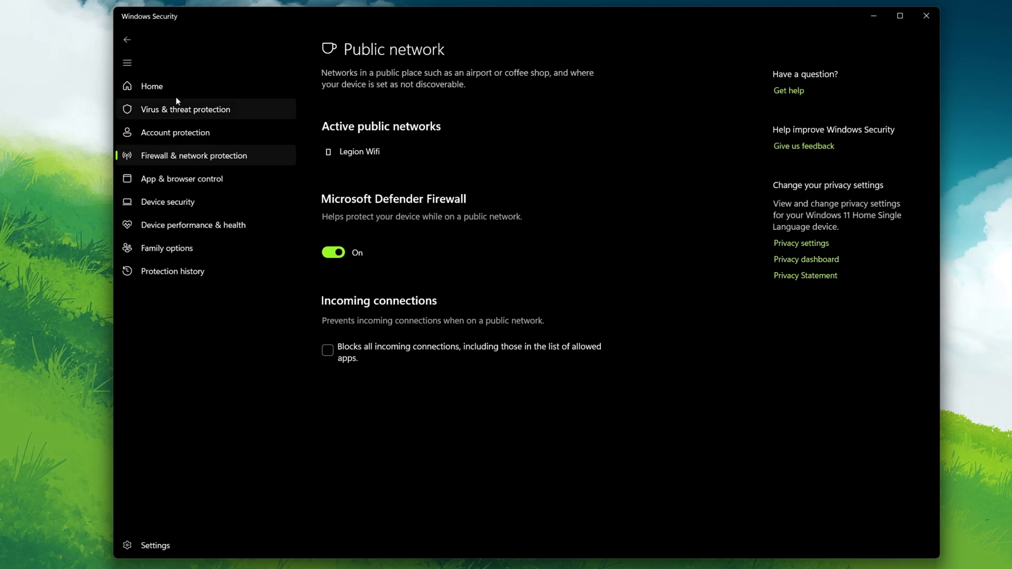
{"action": "left_click", "coordinate": [151, 86]}
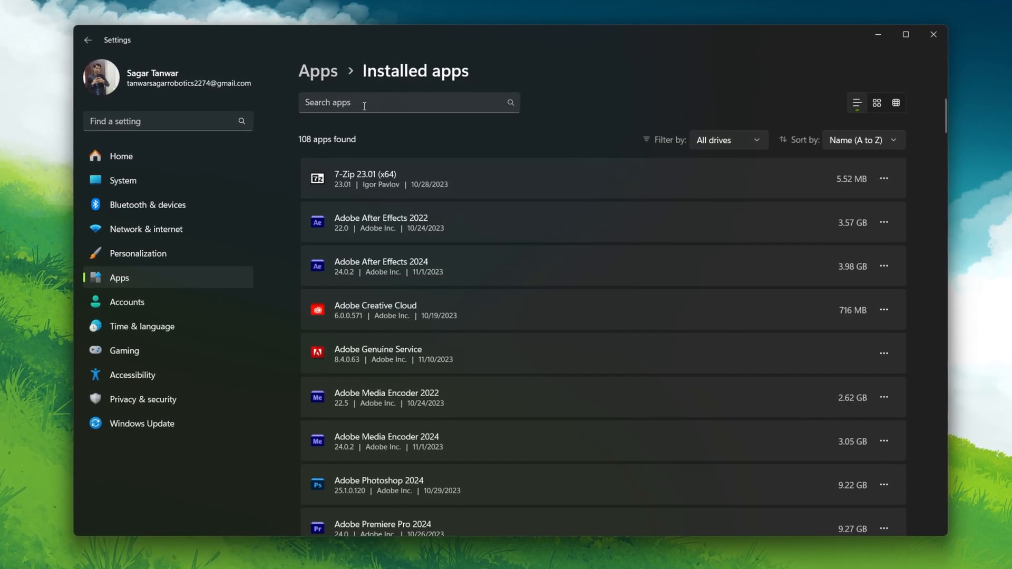
Search installed apps for 'rob' and uninstall Roblox Player.
{"action": "type", "text": "rob"}
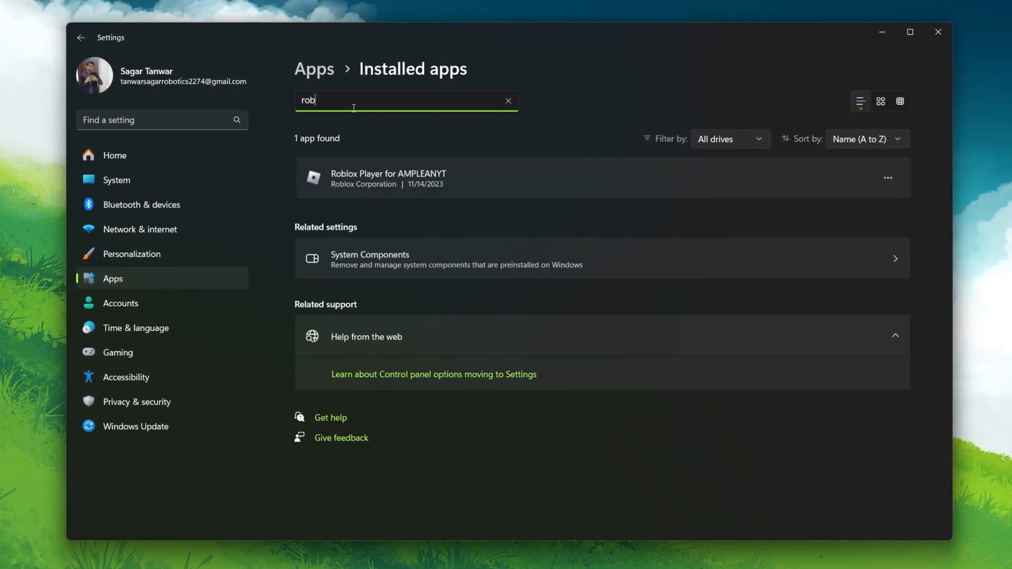
{"action": "left_click", "coordinate": [887, 178]}
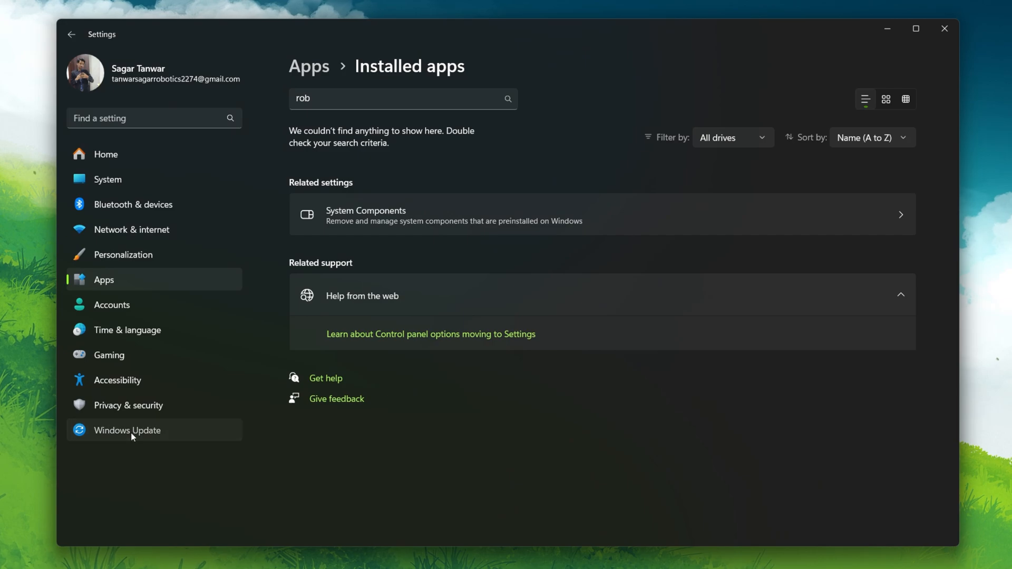
Start a check for updates on the Windows Update page.
{"action": "left_click", "coordinate": [127, 430]}
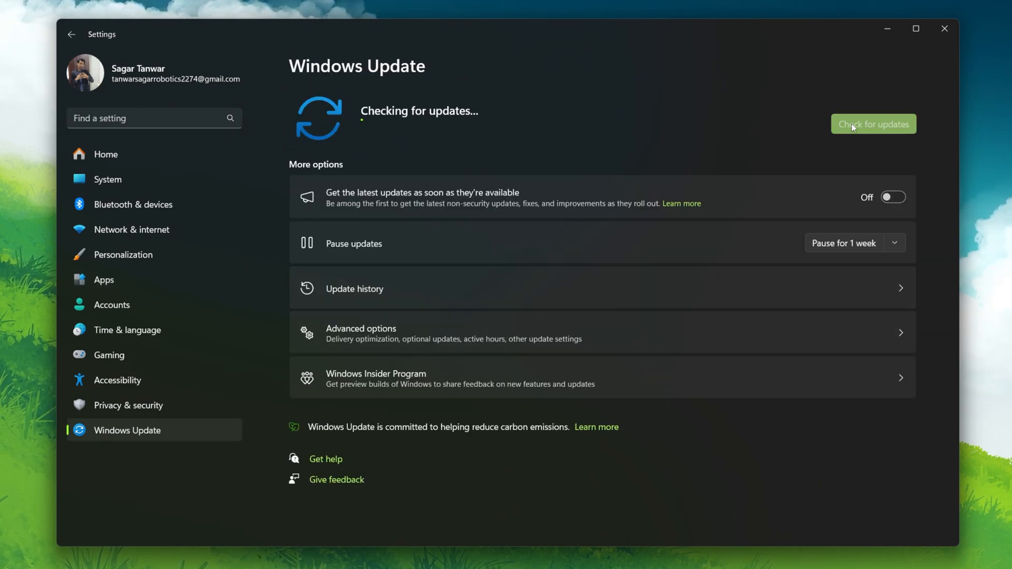
{"action": "left_click", "coordinate": [873, 124]}
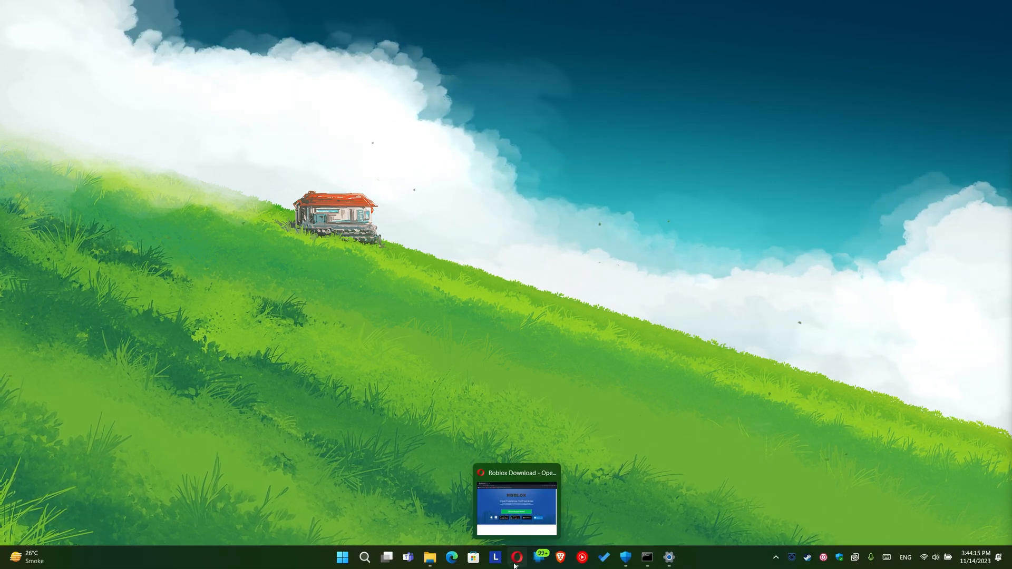
Restore the Roblox Download page in Opera and open a new Speed Dial tab.
{"action": "left_click", "coordinate": [514, 503]}
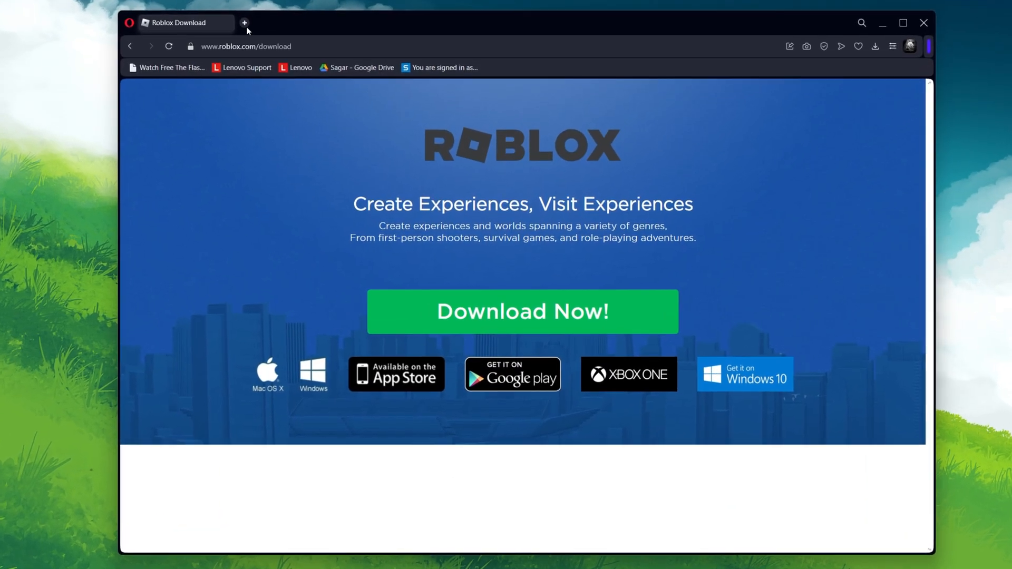
{"action": "left_click", "coordinate": [244, 23]}
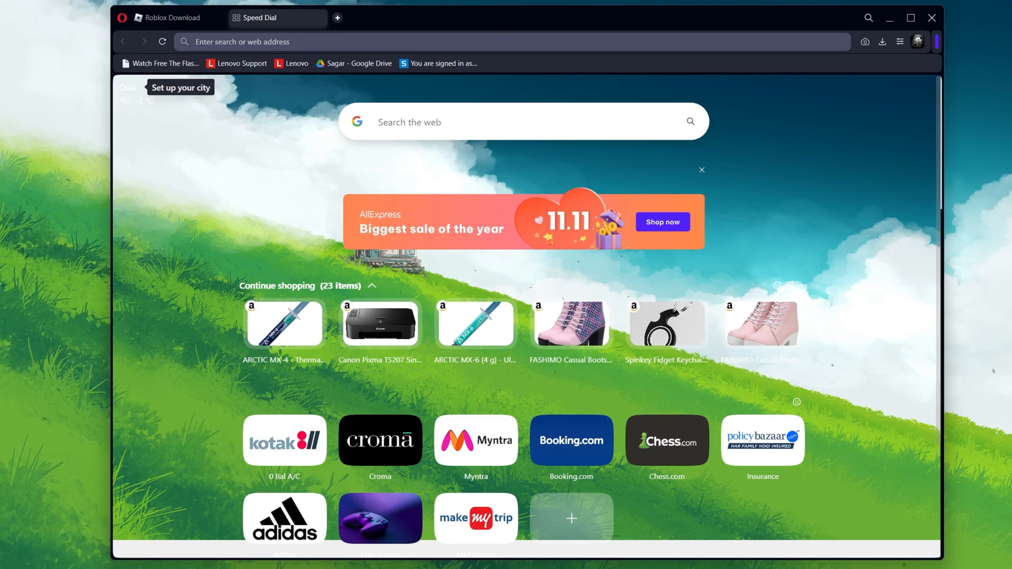
{"action": "left_click", "coordinate": [258, 41]}
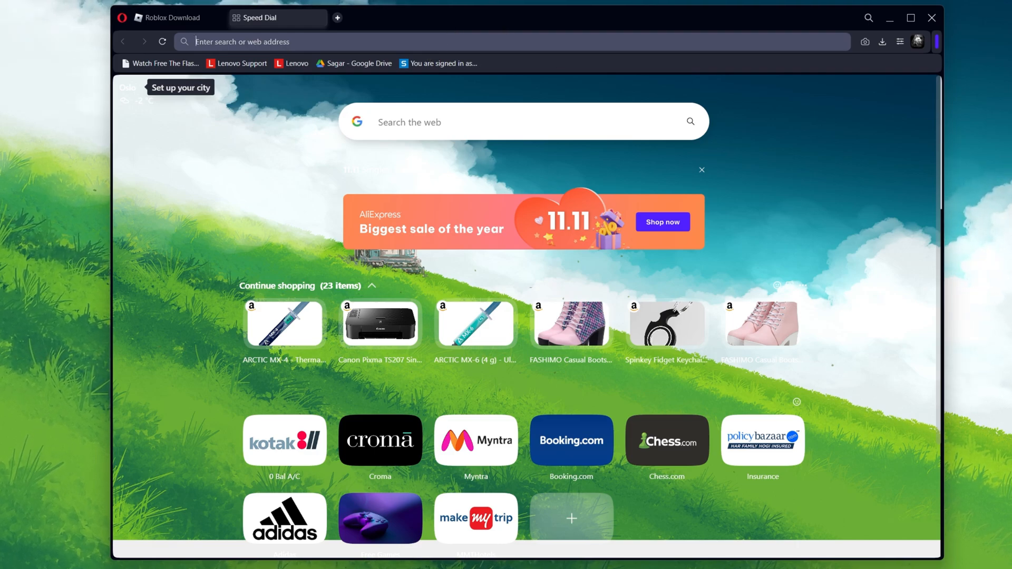
{"action": "mouse_move", "coordinate": [830, 261]}
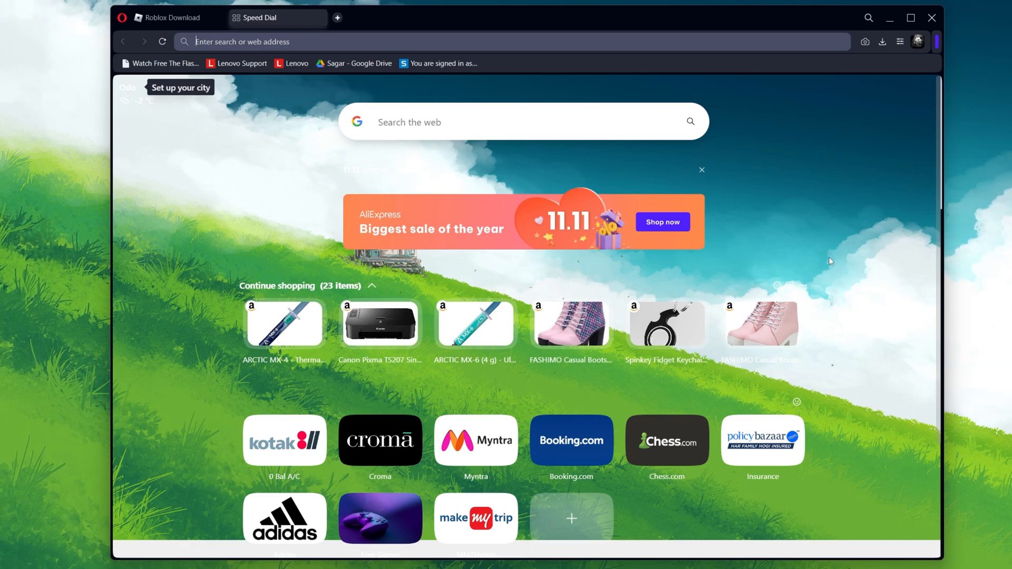